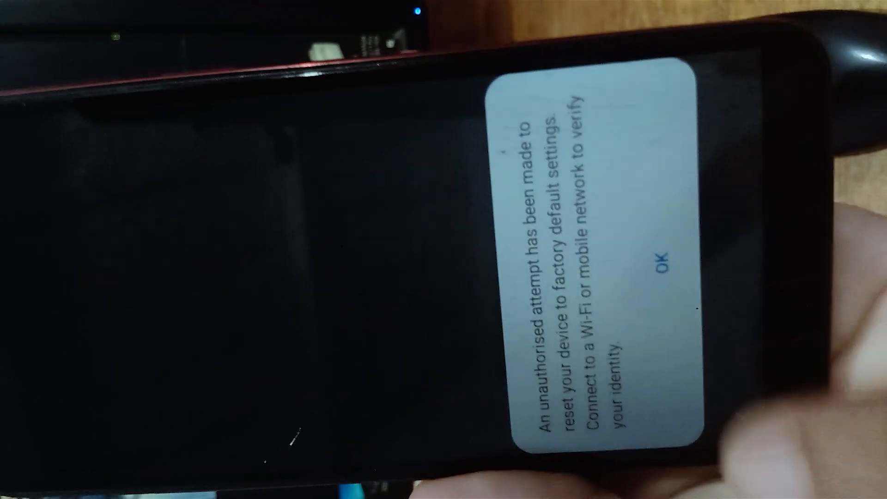
Step: Acknowledge the factory-reset identity verification warning with OK to reach the Wi-Fi network list
{"action": "left_click", "coordinate": [664, 267]}
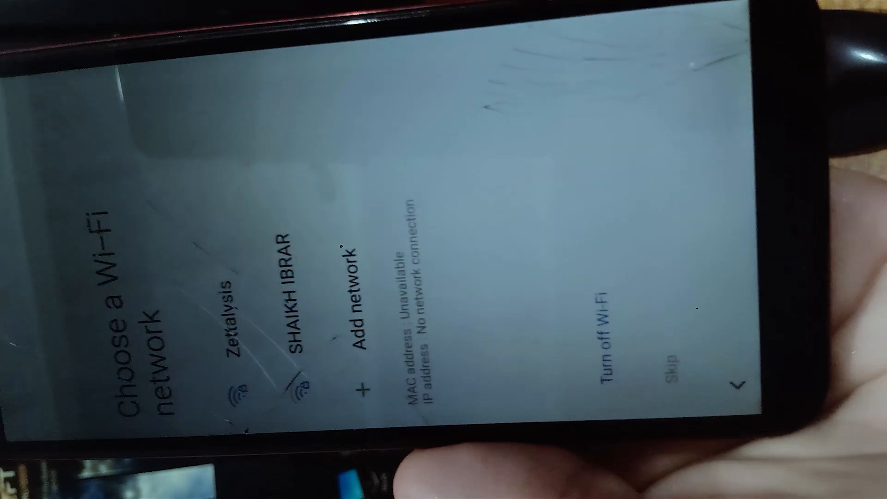